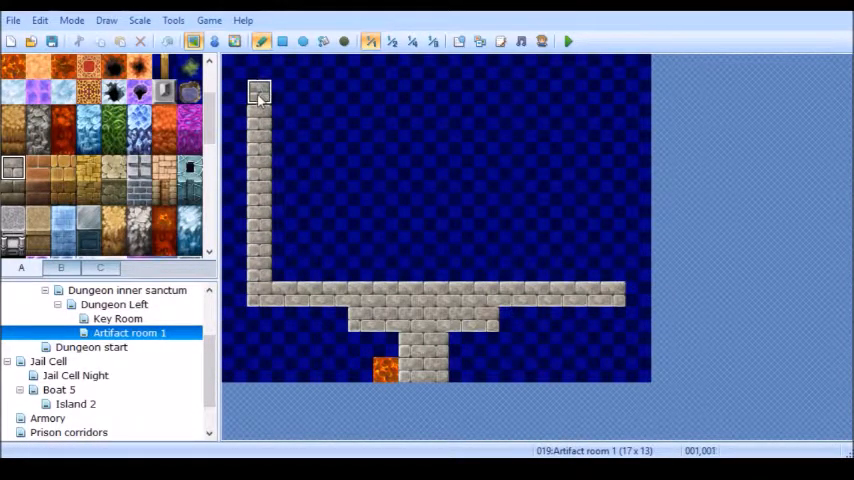
- Paint stone-brick floor across the upper area of Artifact room 1
{"action": "left_click_drag", "start_coordinate": [258, 90], "coordinate": [460, 90]}
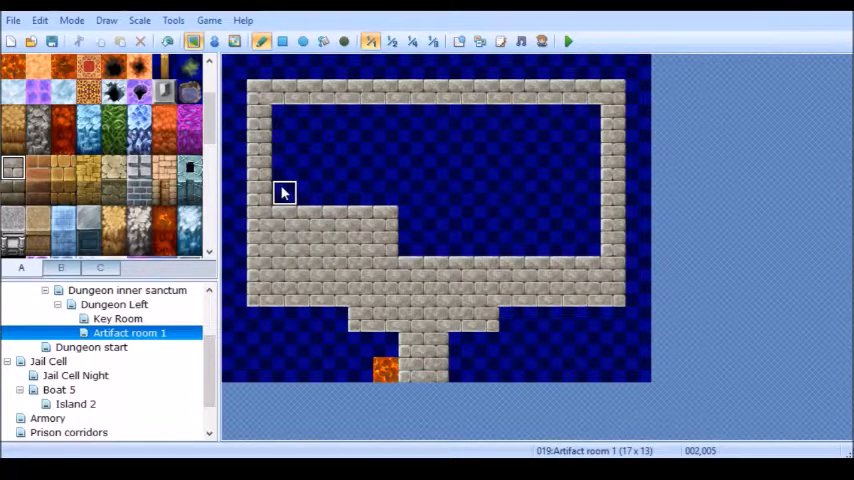
{"action": "mouse_move", "coordinate": [458, 372]}
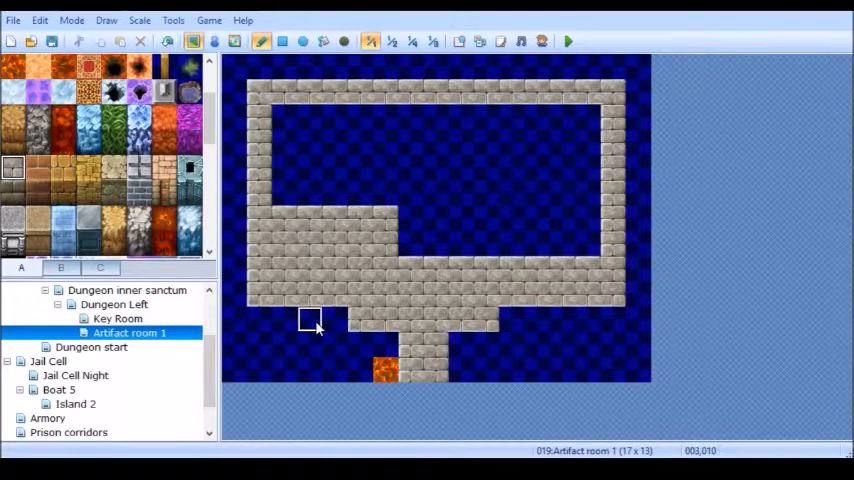
{"action": "mouse_move", "coordinate": [515, 318]}
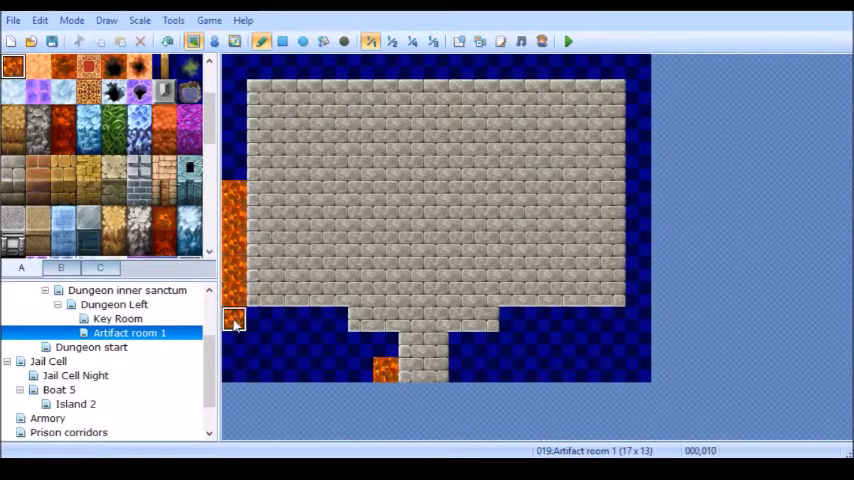
- Paint lava around the stone platform, leaving ragged edges and small lava pits
{"action": "left_click_drag", "start_coordinate": [235, 320], "coordinate": [360, 370]}
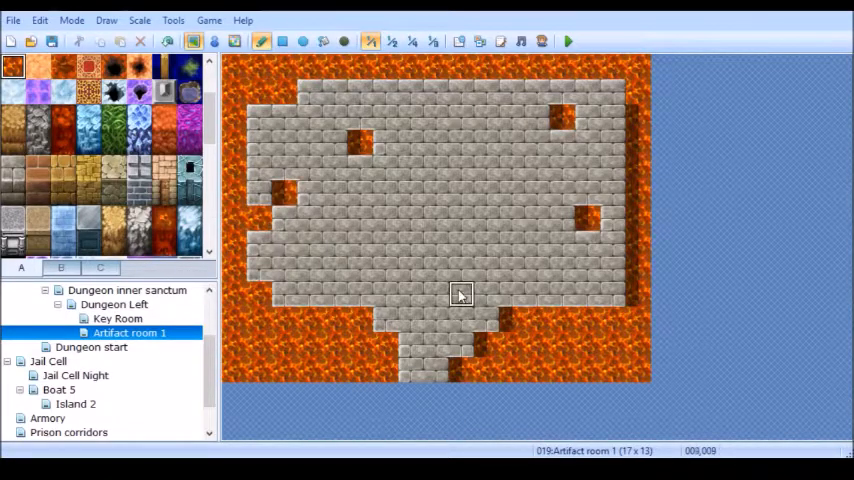
{"action": "mouse_move", "coordinate": [486, 320]}
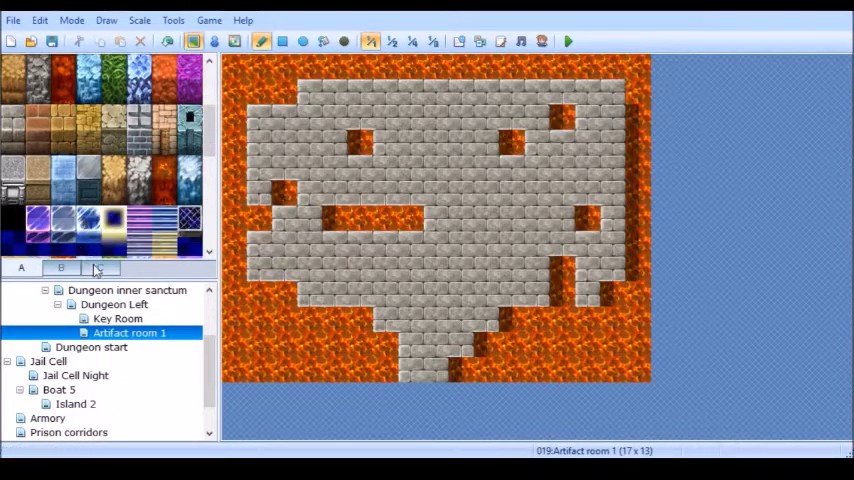
- Place a stone statue decoration from upper-layer tabs C and B near the platform centre
{"action": "left_click", "coordinate": [100, 267]}
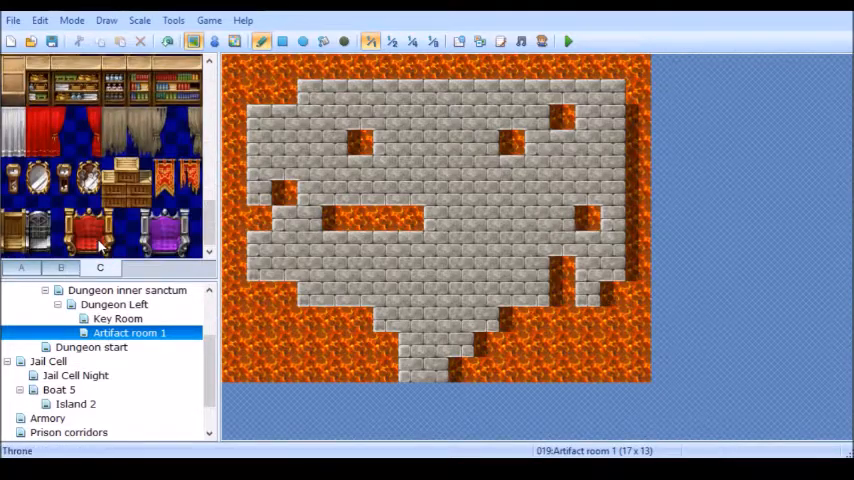
{"action": "left_click", "coordinate": [61, 267]}
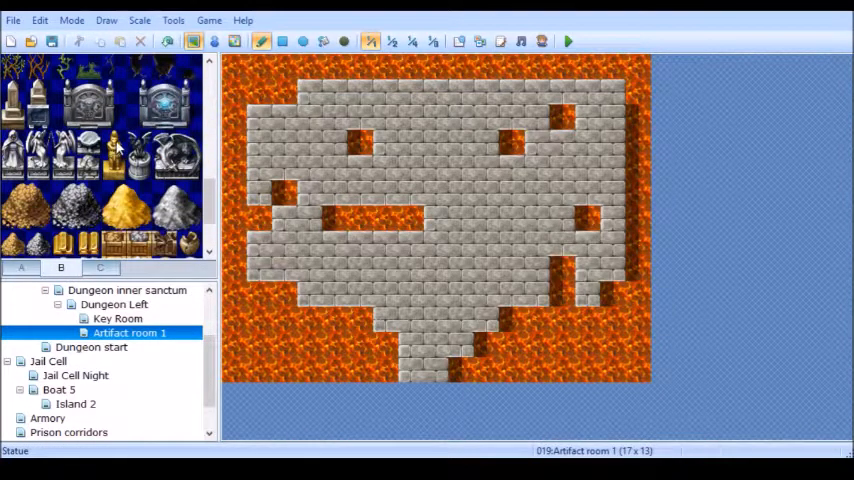
{"action": "scroll", "scroll_direction": "down", "scroll_amount": 3}
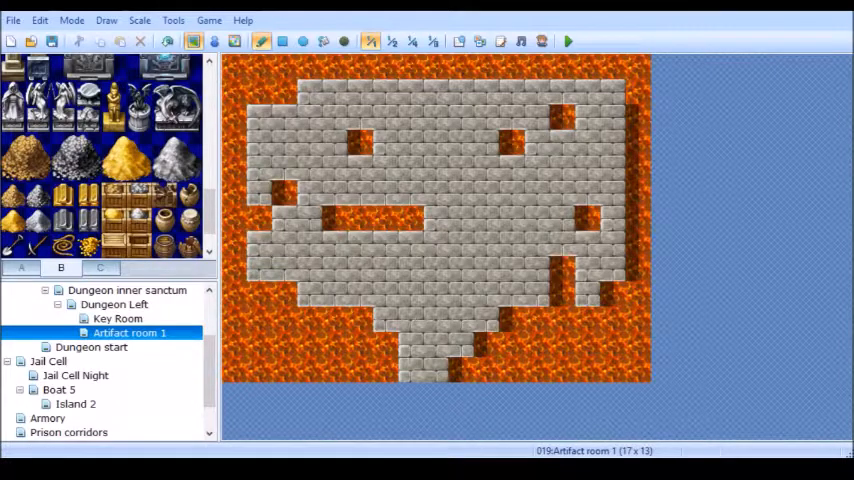
{"action": "mouse_move", "coordinate": [460, 270]}
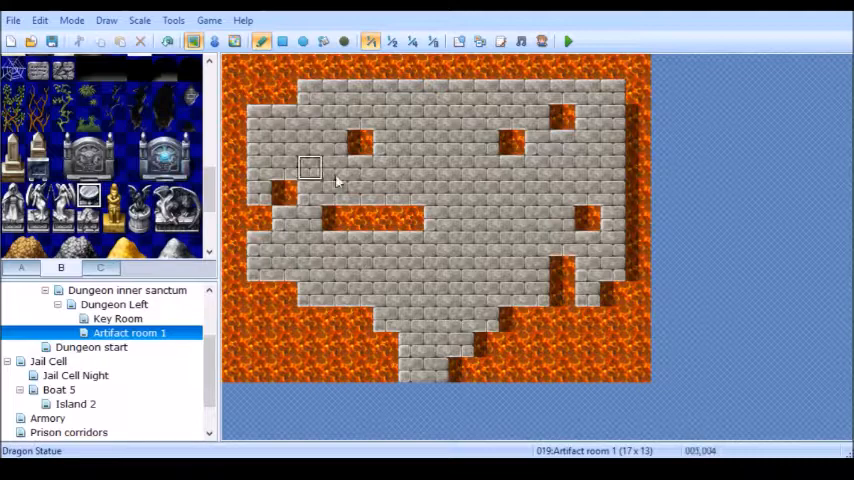
{"action": "left_click", "coordinate": [435, 191]}
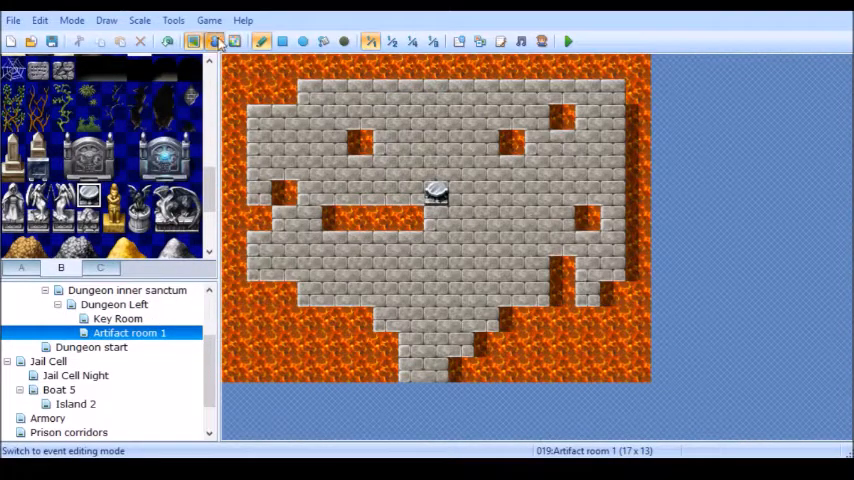
{"action": "left_click", "coordinate": [213, 46]}
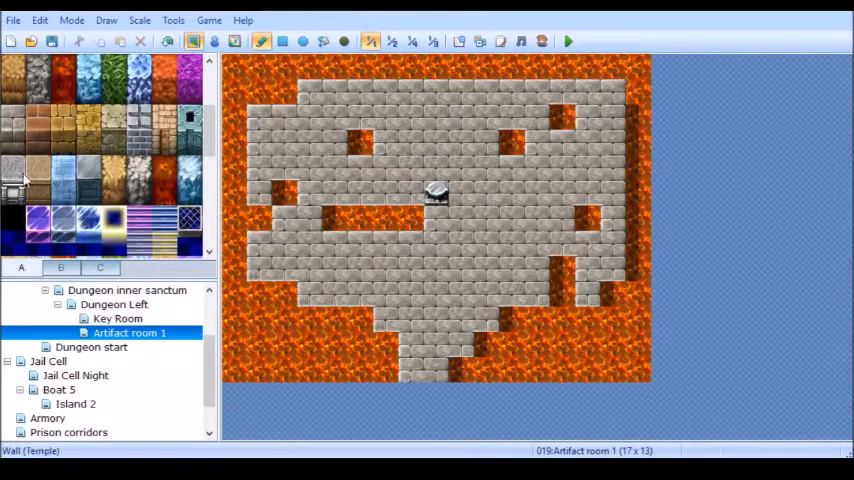
- Browse the lower and upper tile palettes, then open the Dungeon start map
{"action": "left_click", "coordinate": [513, 318]}
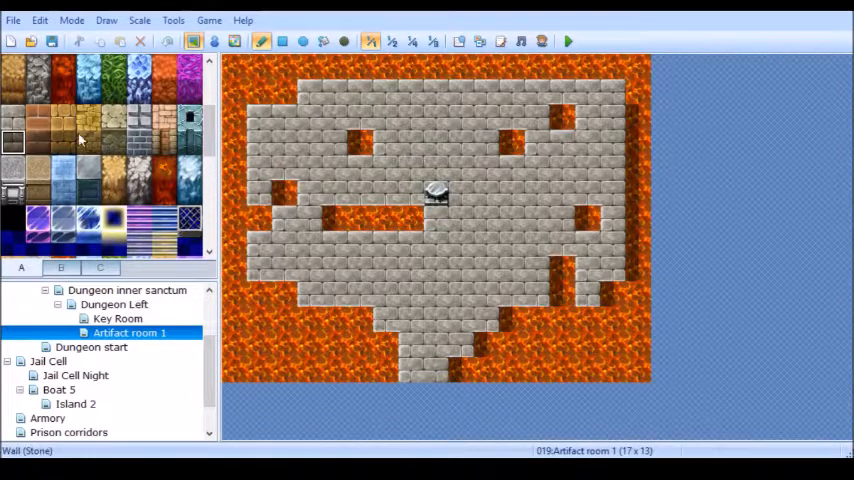
{"action": "left_click", "coordinate": [61, 266]}
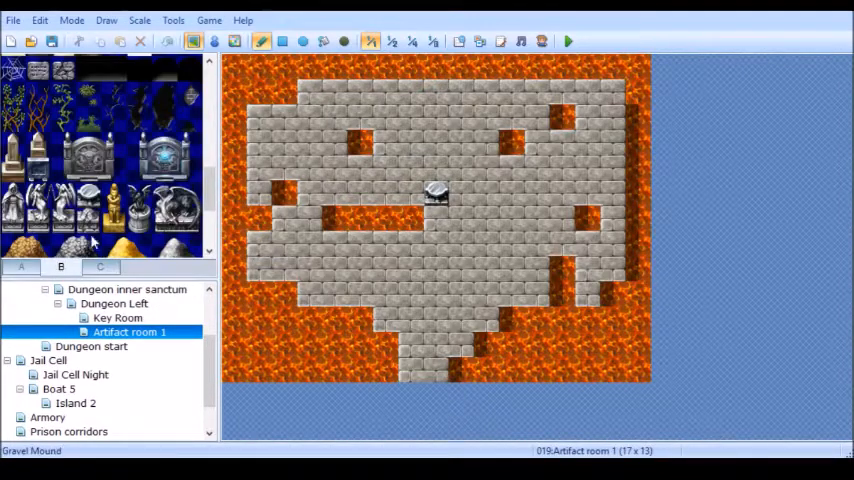
{"action": "left_click", "coordinate": [46, 417]}
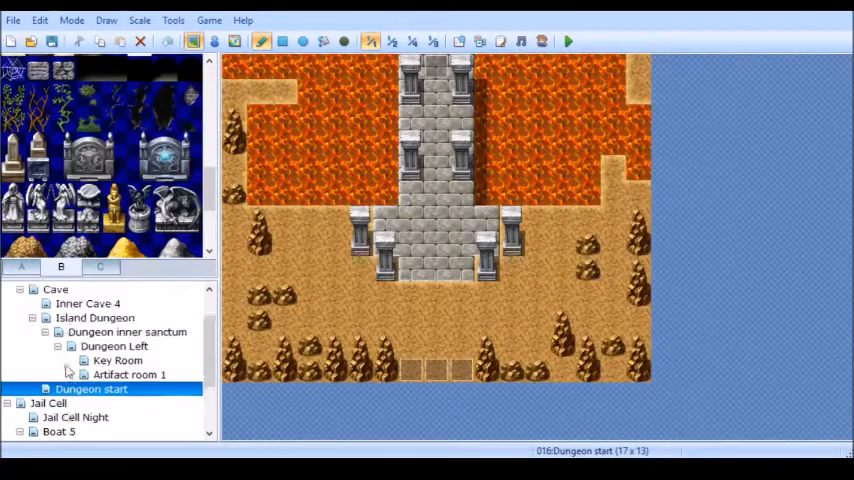
- View Island, Key Room, Dungeon inner sanctum and Island Dungeon, ending on empty Dungeon Right
{"action": "left_click", "coordinate": [47, 303]}
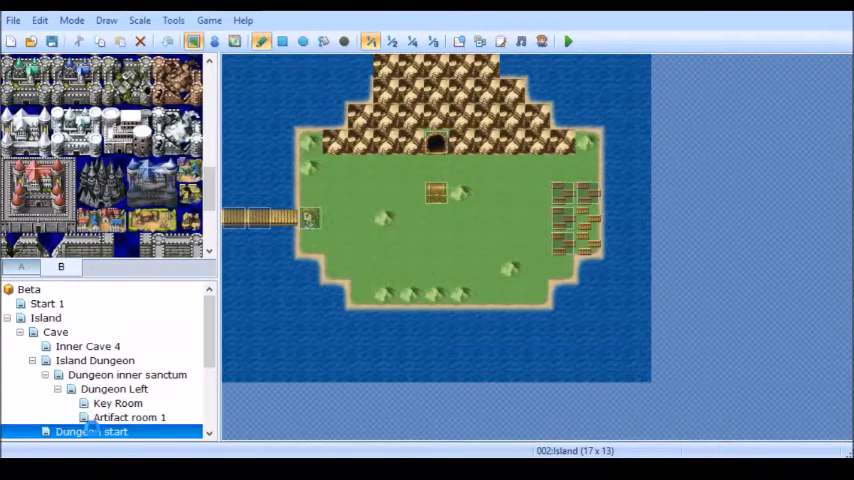
{"action": "left_click", "coordinate": [113, 403]}
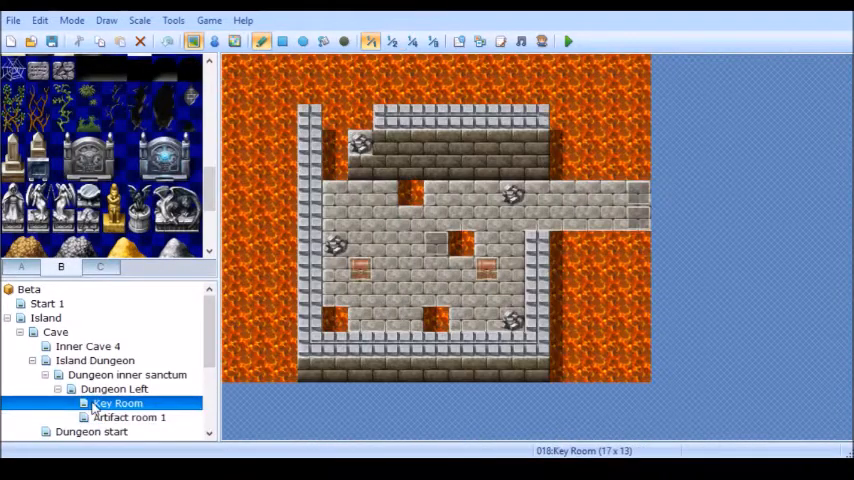
{"action": "left_click", "coordinate": [127, 374]}
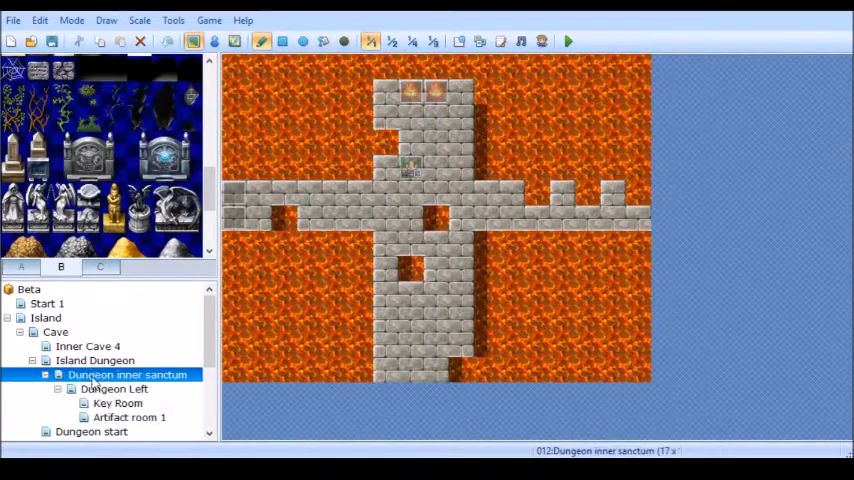
{"action": "left_click", "coordinate": [95, 360]}
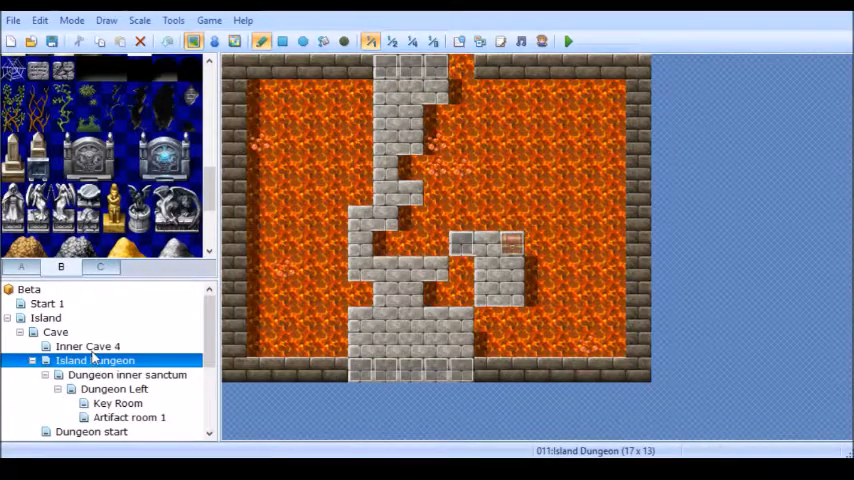
{"action": "left_click", "coordinate": [118, 375]}
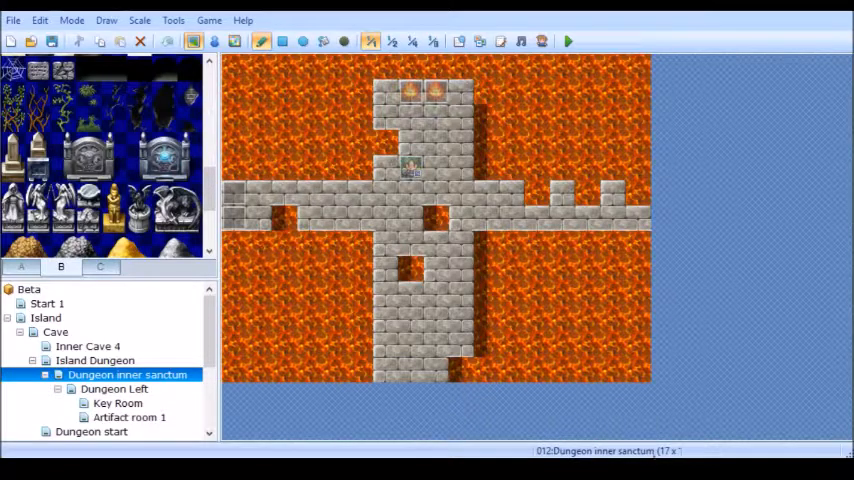
{"action": "left_click", "coordinate": [99, 432]}
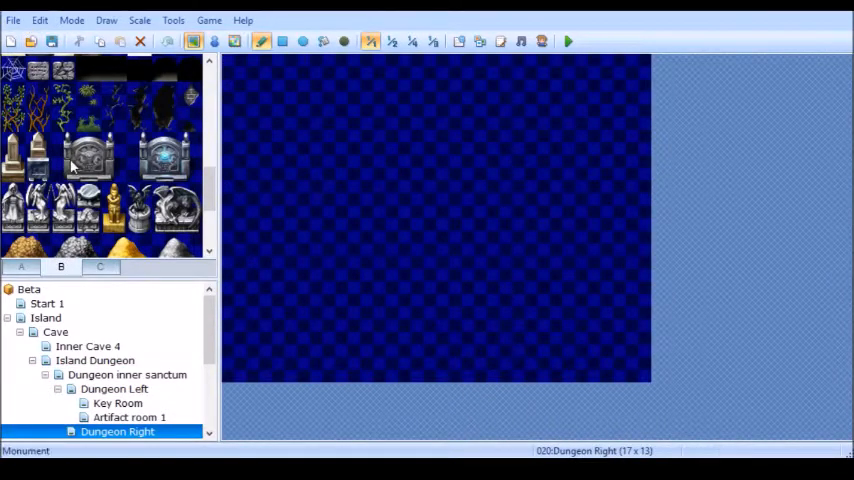
- Paint a stone-brick floor strip from the A-tab ground tiles along Dungeon Right's left middle
{"action": "left_click", "coordinate": [60, 266]}
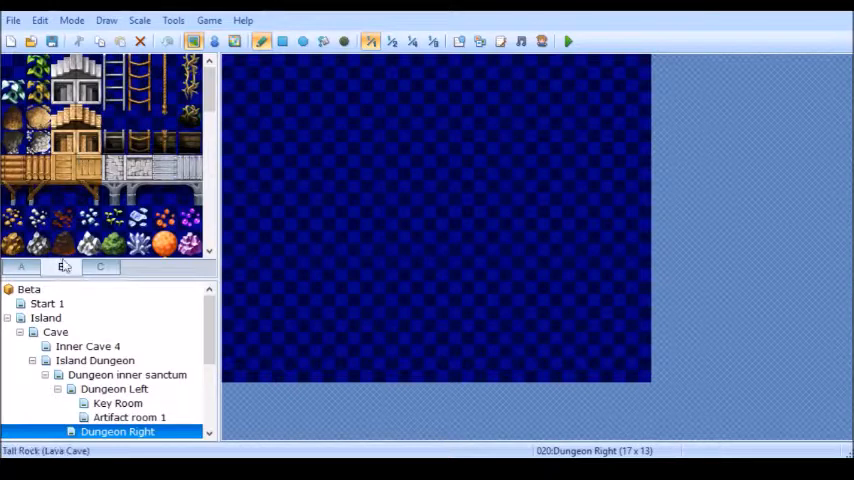
{"action": "left_click", "coordinate": [60, 266]}
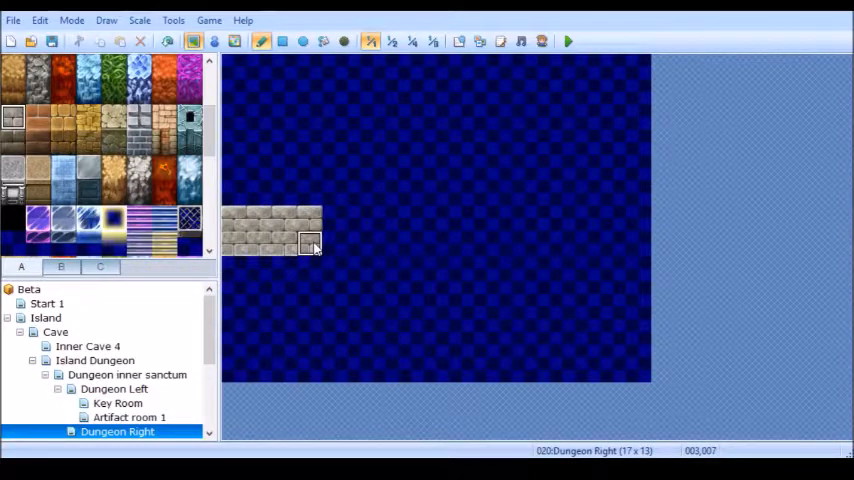
{"action": "left_click", "coordinate": [322, 243]}
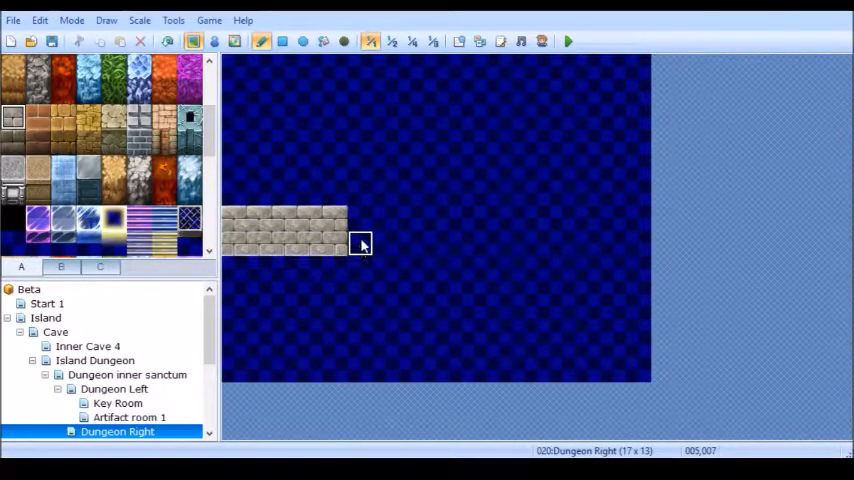
{"action": "mouse_move", "coordinate": [190, 150]}
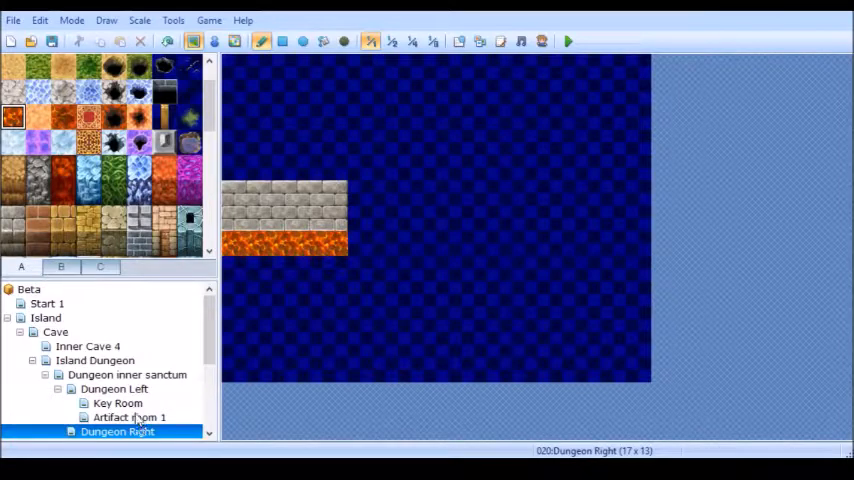
- Review Dungeon inner sanctum, Island Dungeon and Dungeon Left, then reopen Dungeon Right for lava painting
{"action": "left_click", "coordinate": [110, 375]}
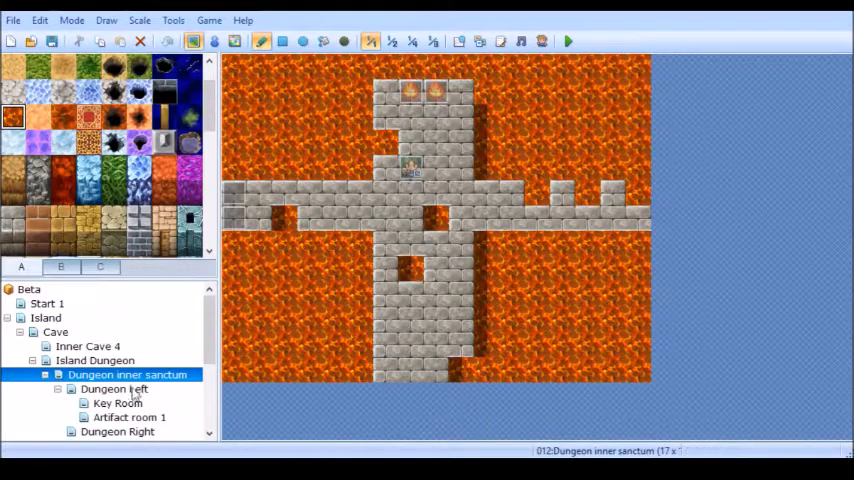
{"action": "left_click", "coordinate": [94, 360]}
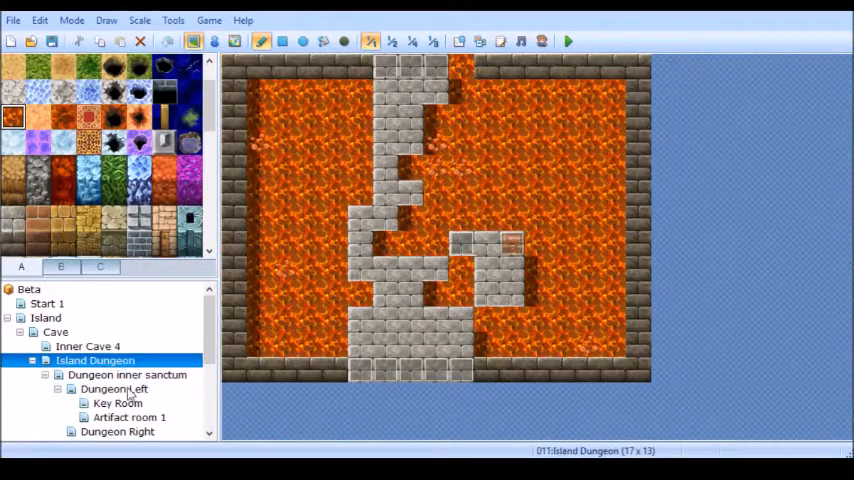
{"action": "left_click", "coordinate": [108, 389]}
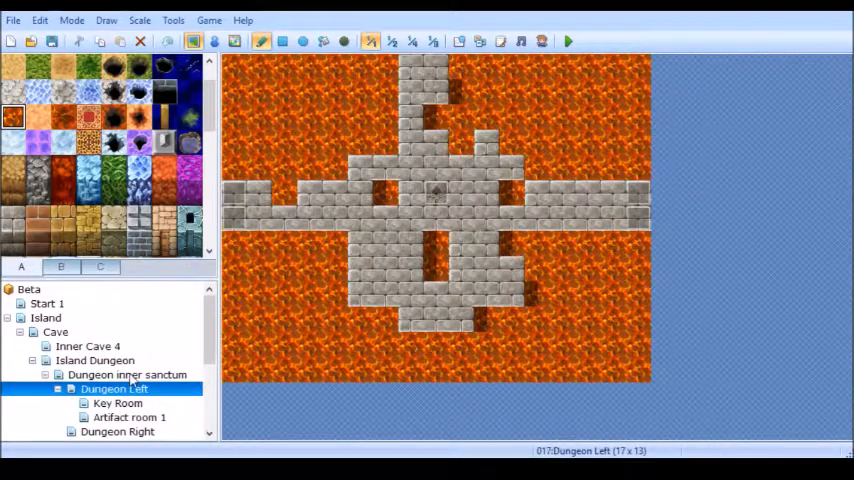
{"action": "left_click", "coordinate": [112, 431]}
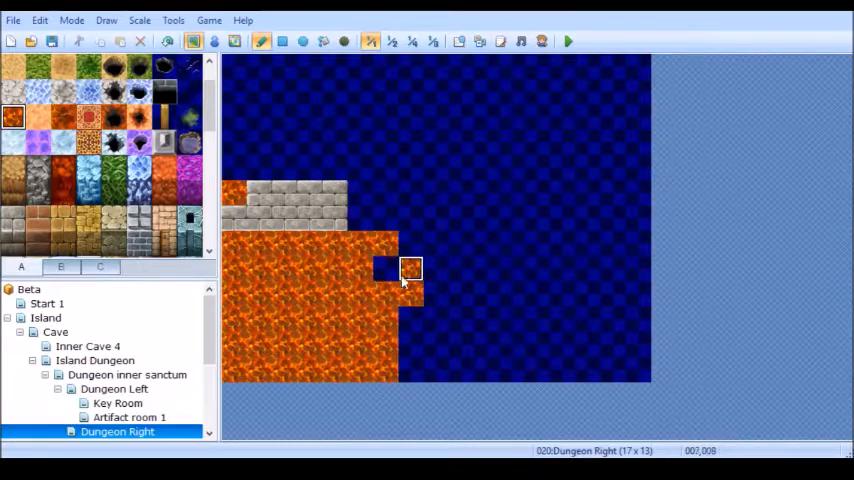
- Fill Dungeon Right with lava and draw an irregular stone-brick platform joined to the left strip
{"action": "left_click", "coordinate": [302, 42]}
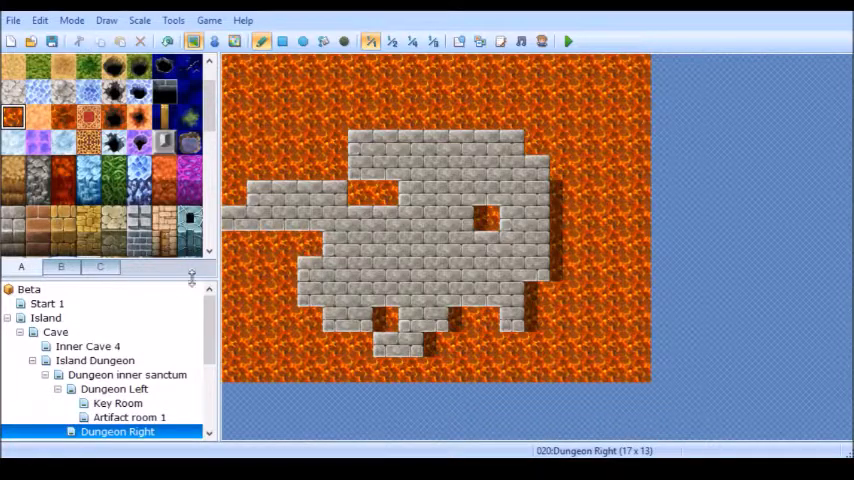
{"action": "mouse_move", "coordinate": [461, 293]}
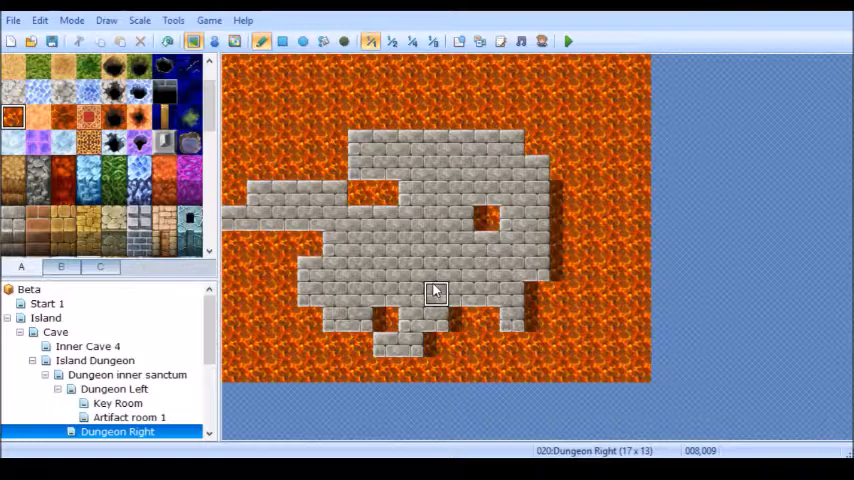
{"action": "mouse_move", "coordinate": [410, 192]}
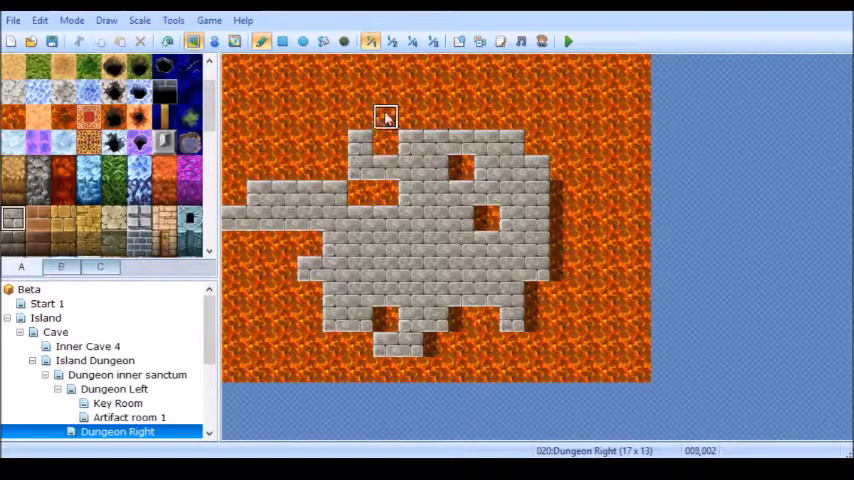
- Browse tabs B and C for stone doorway and pillar tiles beside the northern corridor
{"action": "left_click", "coordinate": [100, 267]}
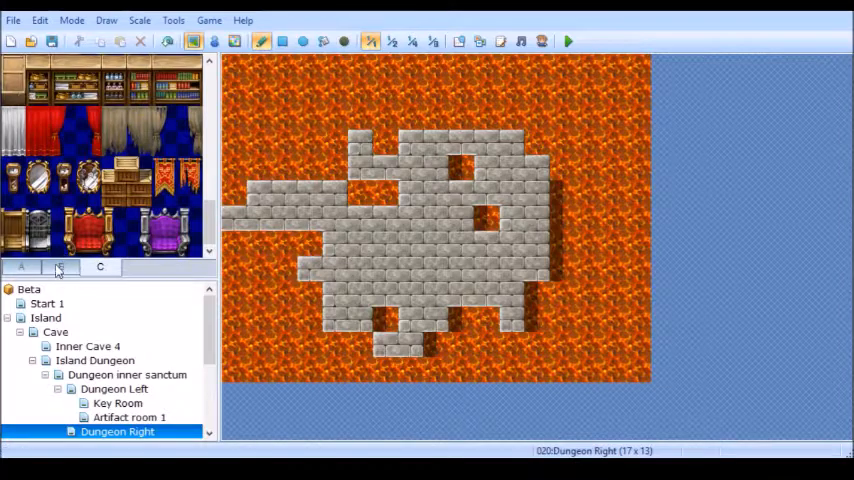
{"action": "left_click", "coordinate": [61, 267]}
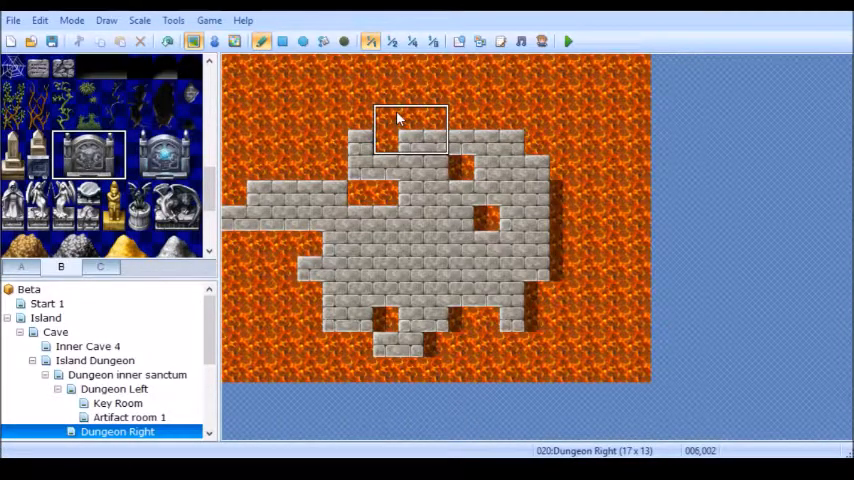
{"action": "left_click", "coordinate": [21, 267]}
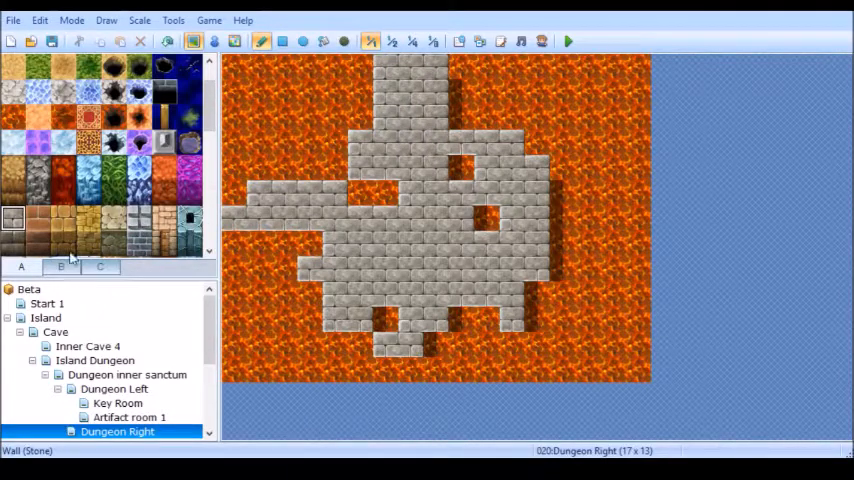
{"action": "left_click", "coordinate": [100, 266]}
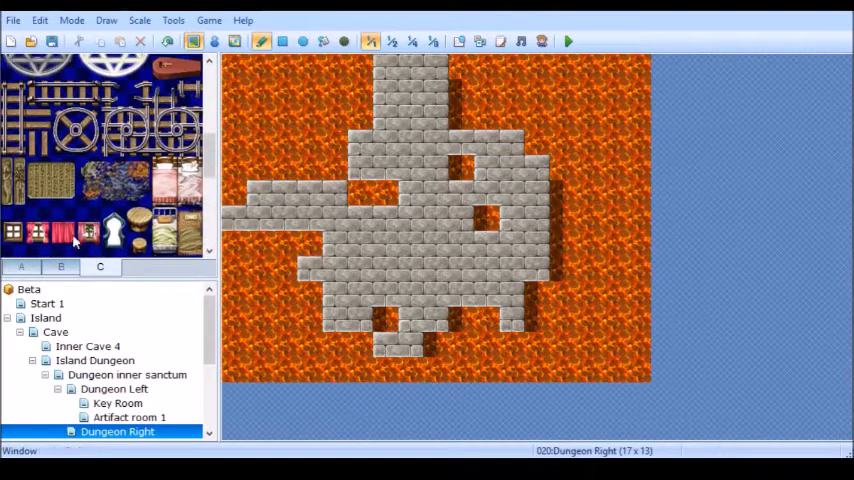
{"action": "left_click", "coordinate": [61, 266]}
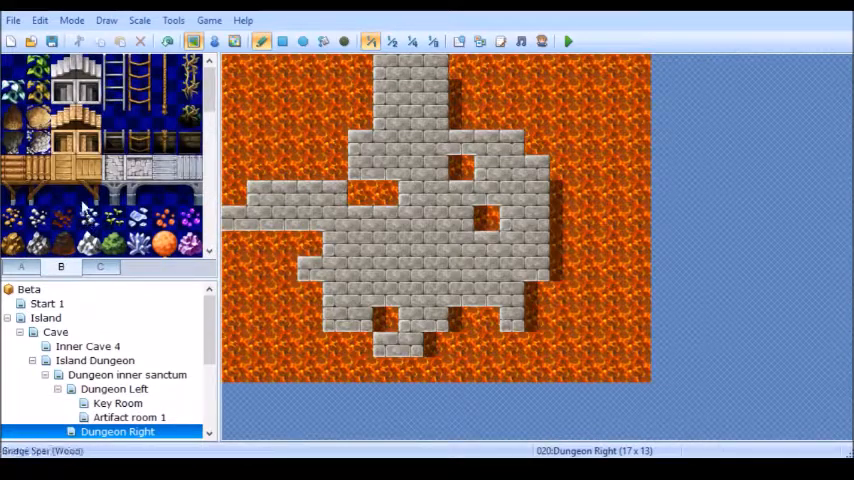
{"action": "mouse_move", "coordinate": [383, 141]}
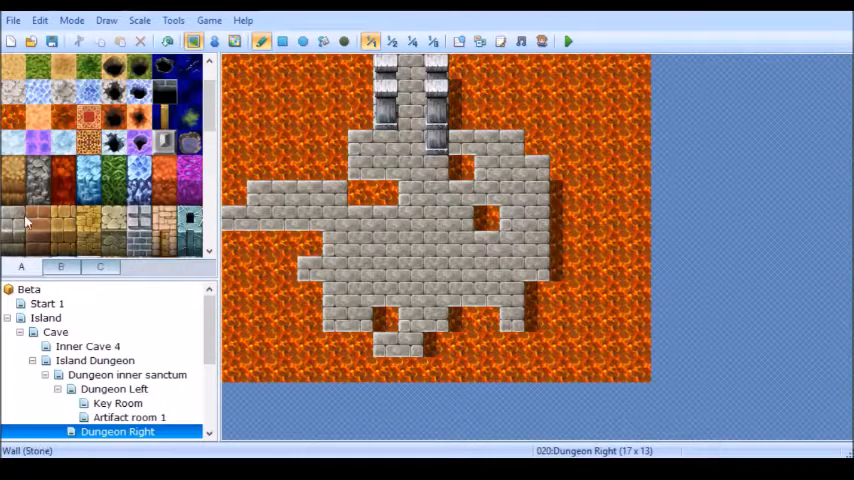
- Complete the Wall (Stone) pillars and create a door event at 007,002
{"action": "left_click", "coordinate": [17, 218]}
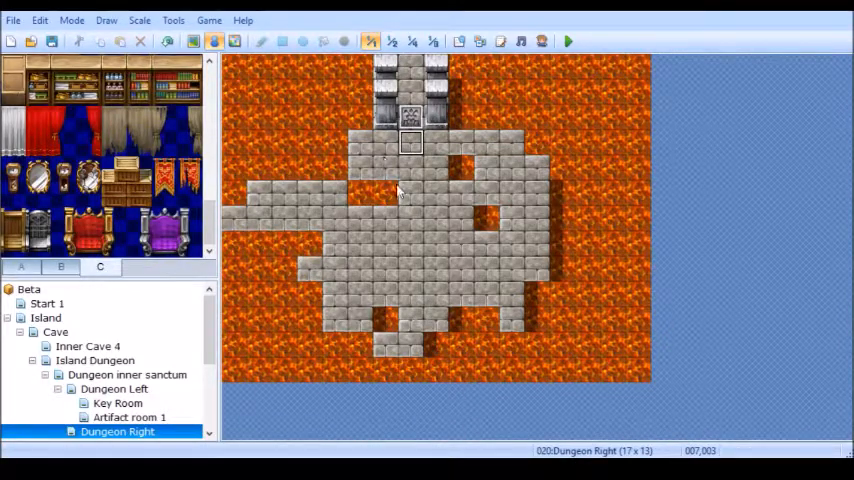
{"action": "mouse_move", "coordinate": [440, 145]}
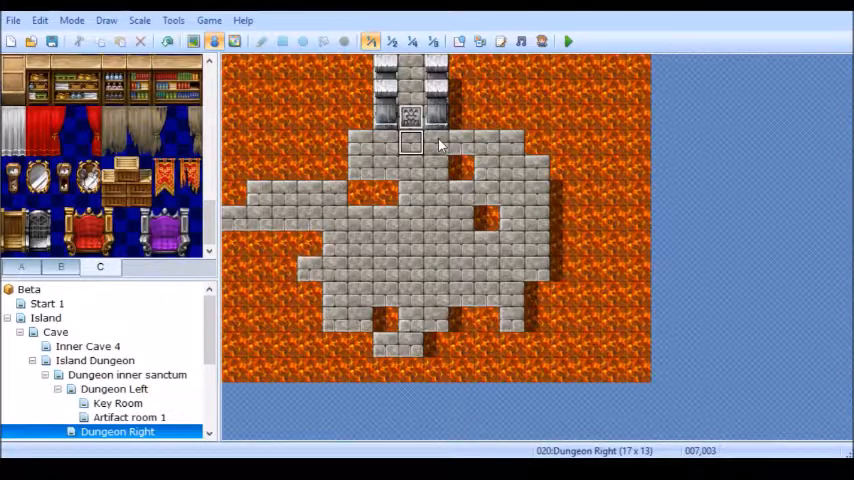
- Select door event EV001 at the north end of the corridor, between the pillars
{"action": "left_click", "coordinate": [405, 116]}
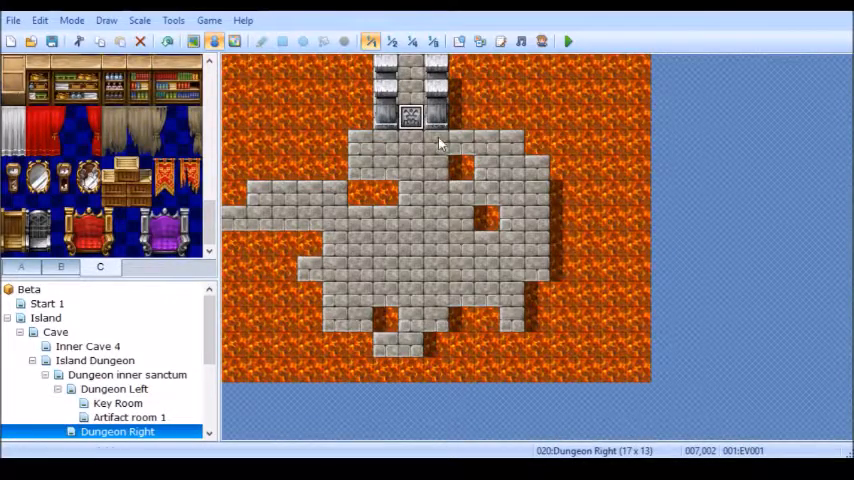
{"action": "mouse_move", "coordinate": [375, 159]}
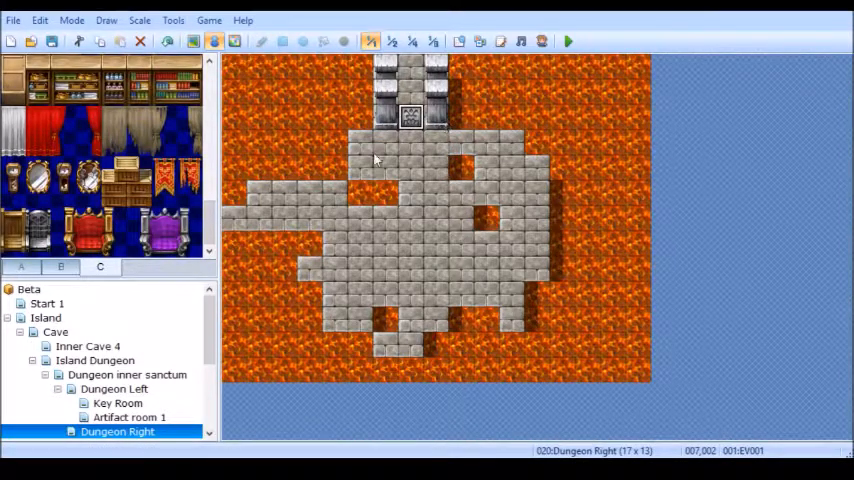
{"action": "mouse_move", "coordinate": [130, 305]}
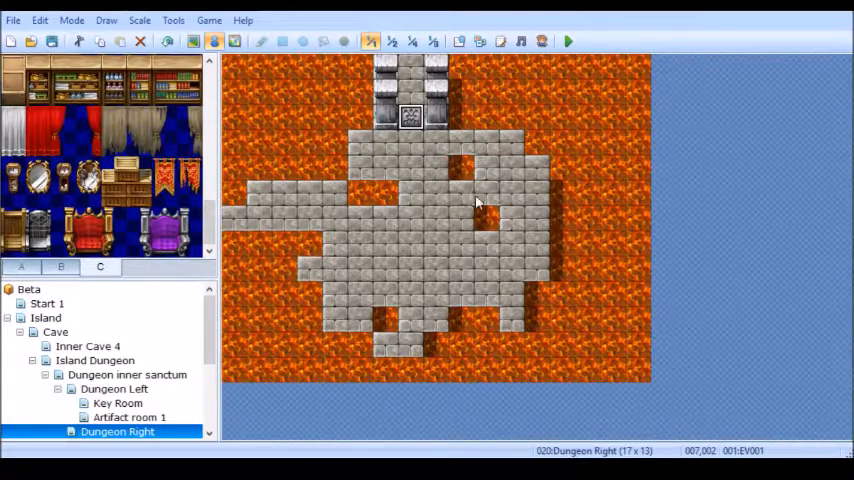
{"action": "mouse_move", "coordinate": [538, 123]}
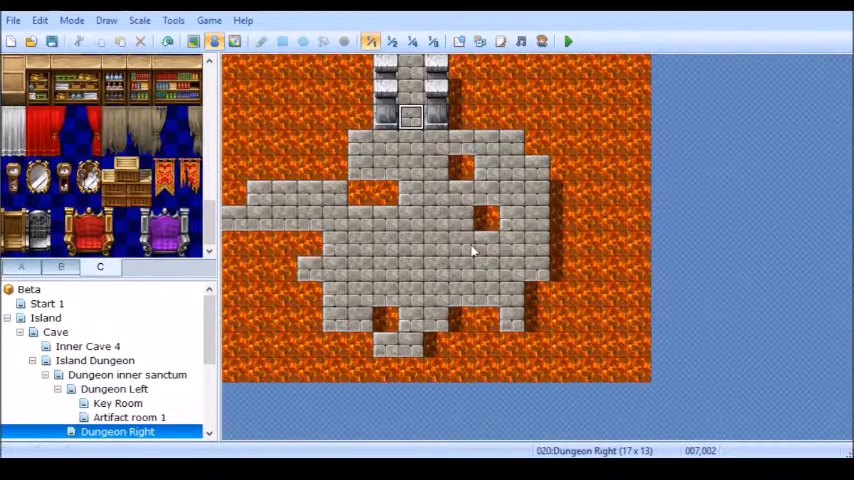
{"action": "mouse_move", "coordinate": [360, 215]}
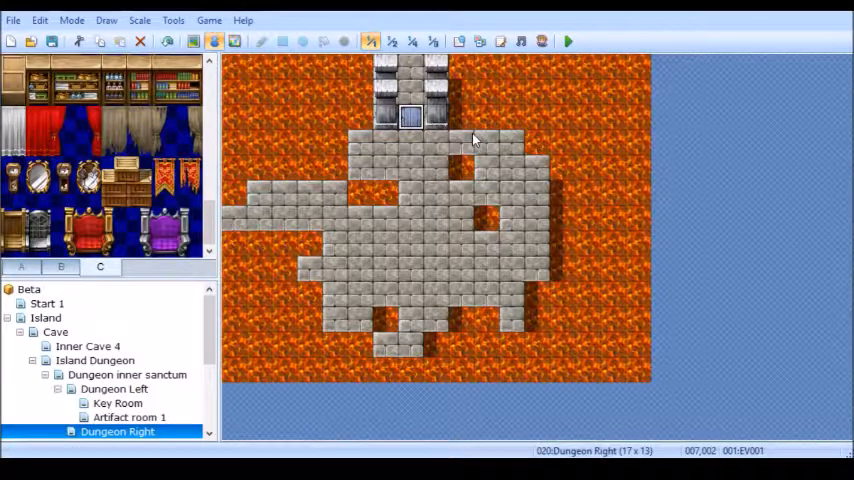
{"action": "mouse_move", "coordinate": [507, 144]}
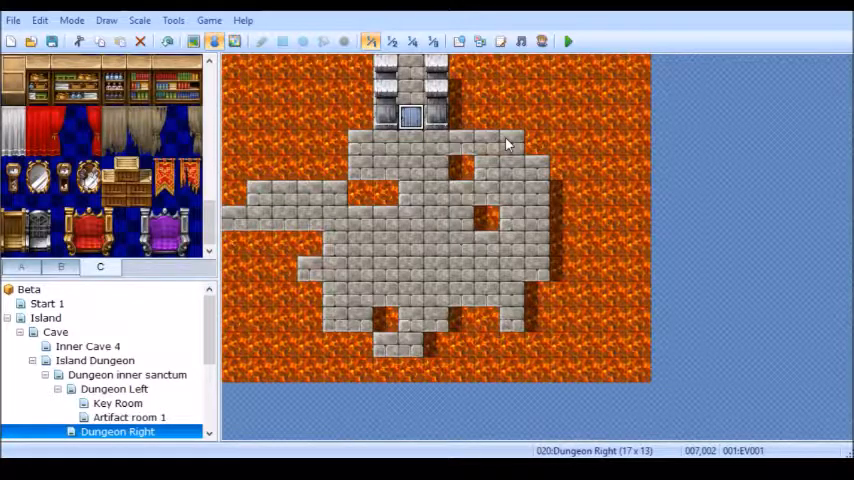
{"action": "mouse_move", "coordinate": [539, 87]}
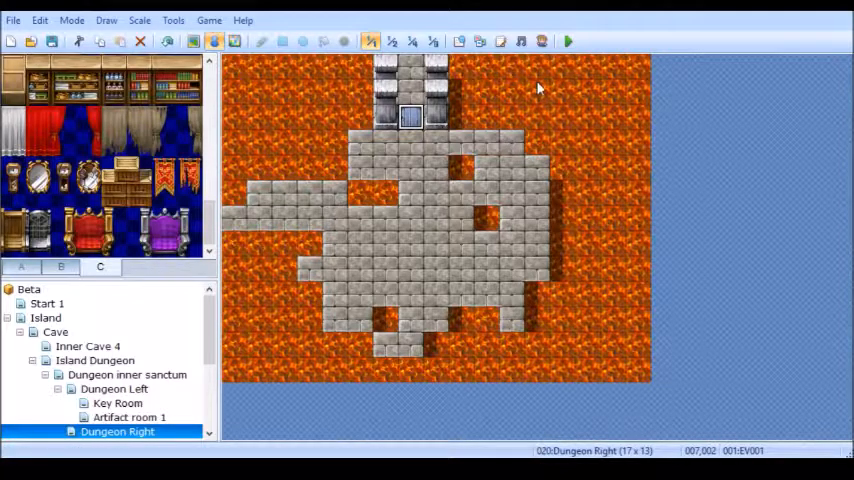